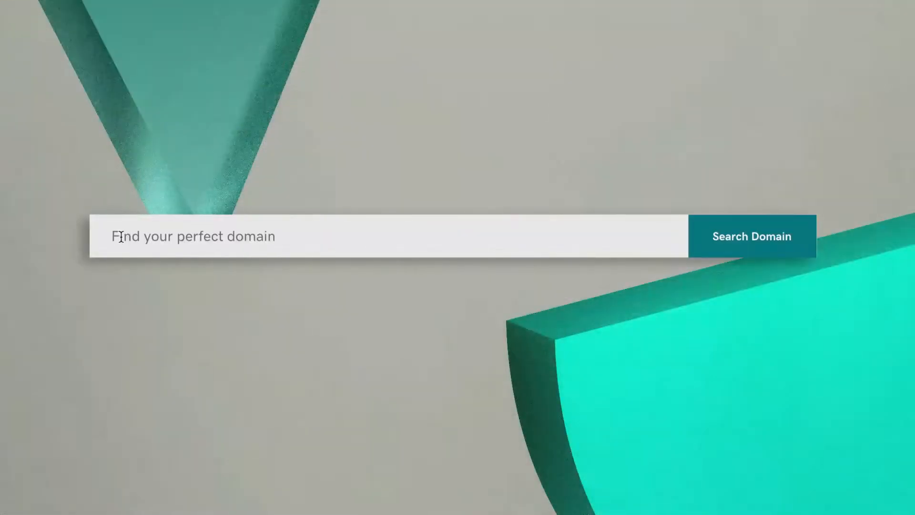
text(www.)
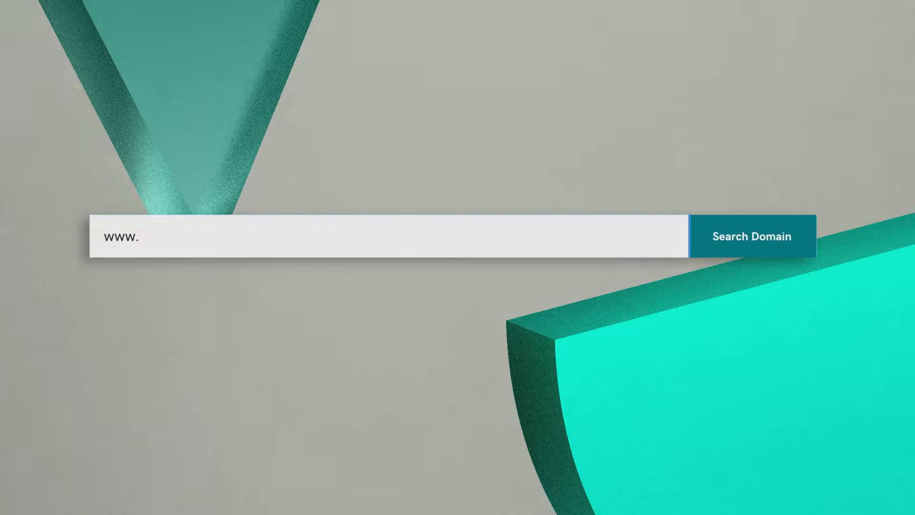
text(yourperf)
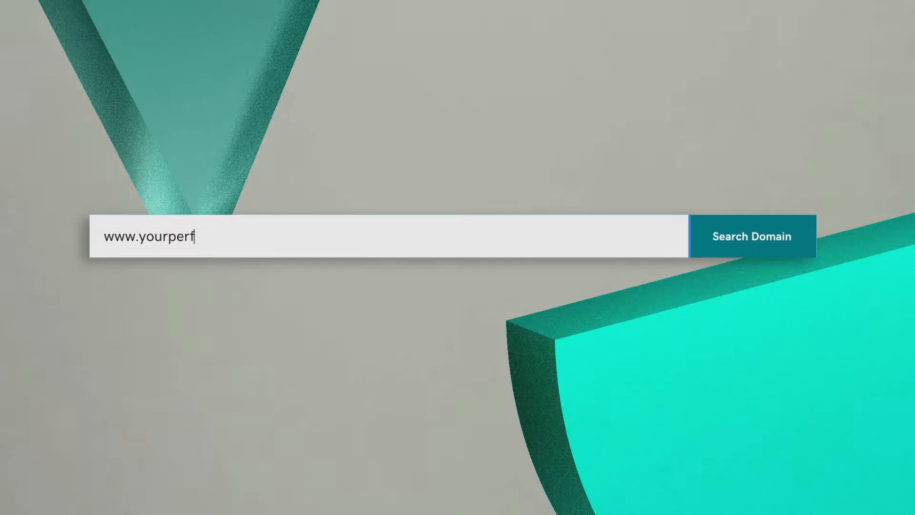
text(ectdomain.com)
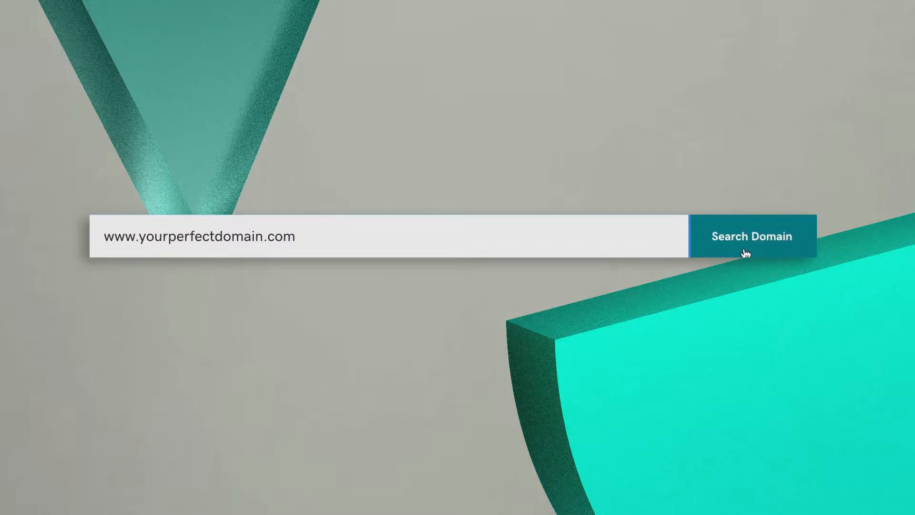
click(752, 236)
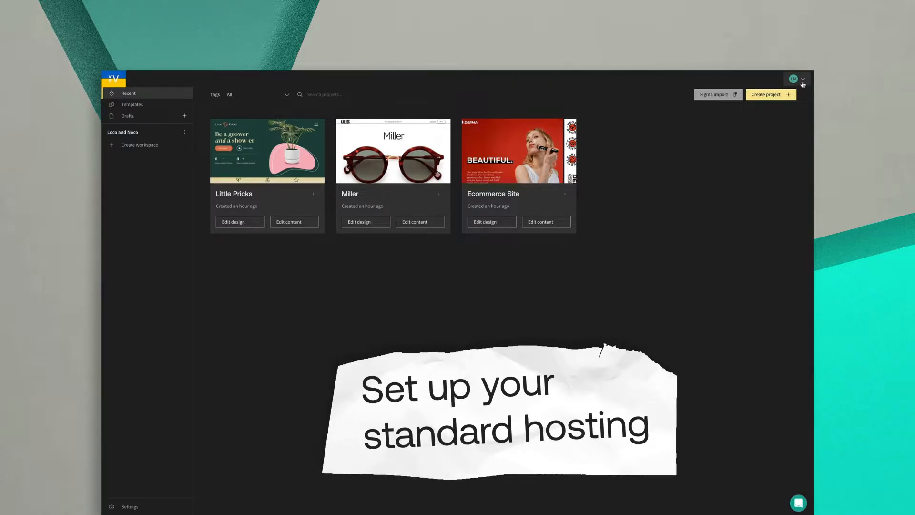
Step: Go to Hosting from the account menu and start adding a custom domain
click(803, 79)
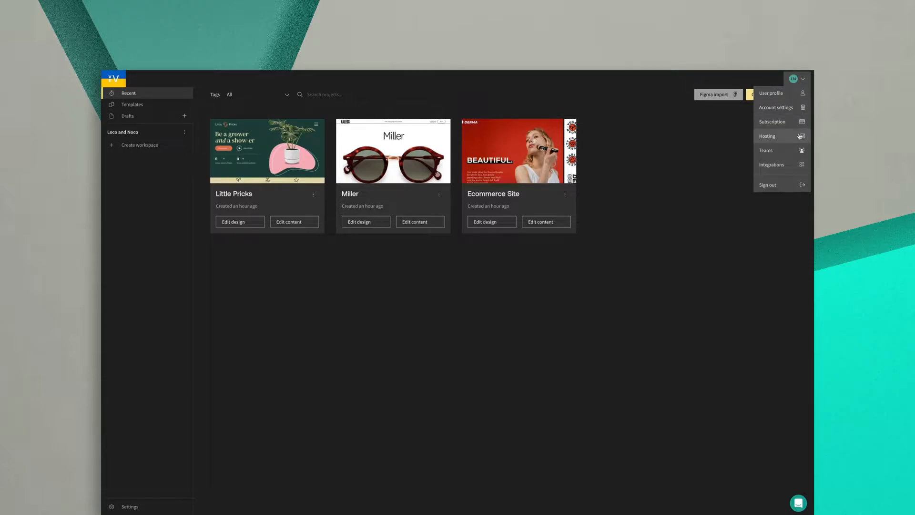
click(767, 136)
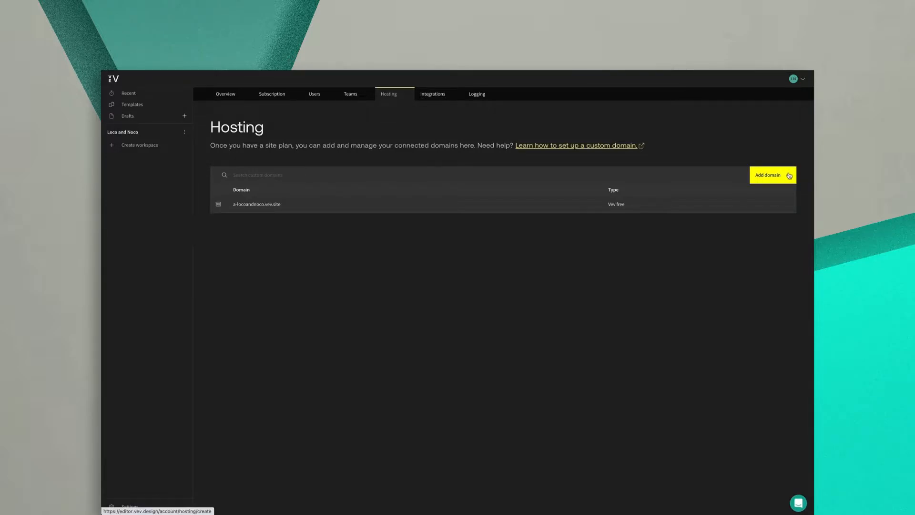
click(772, 175)
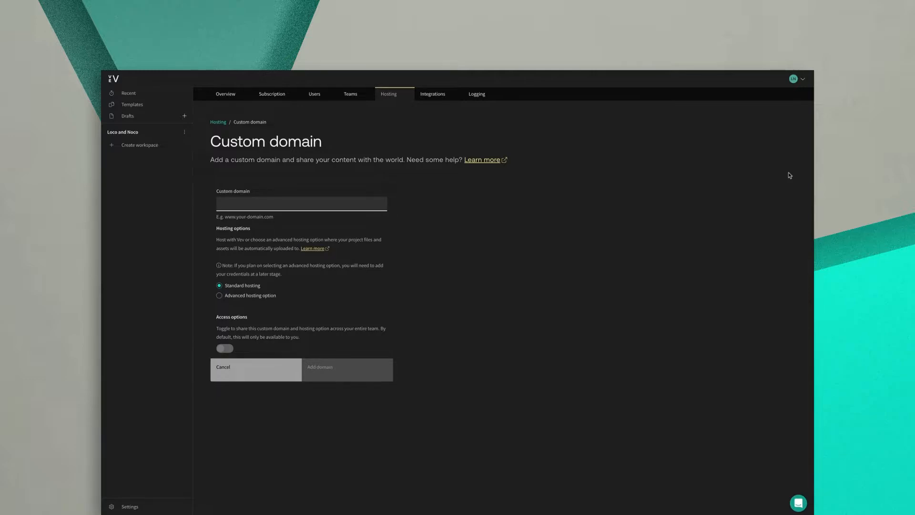
Step: Add locoandnoco.com with Standard hosting and team-wide access enabled
text(locoandnoco.com)
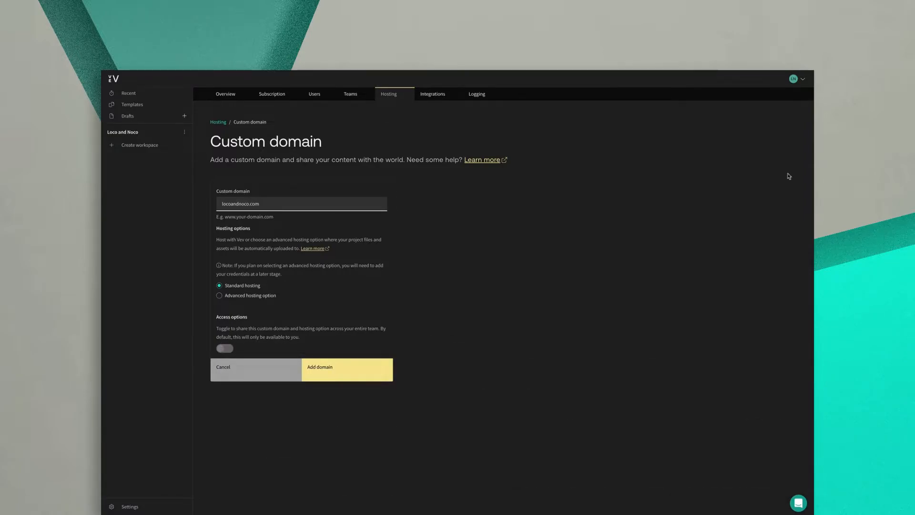
mouse_move(569, 297)
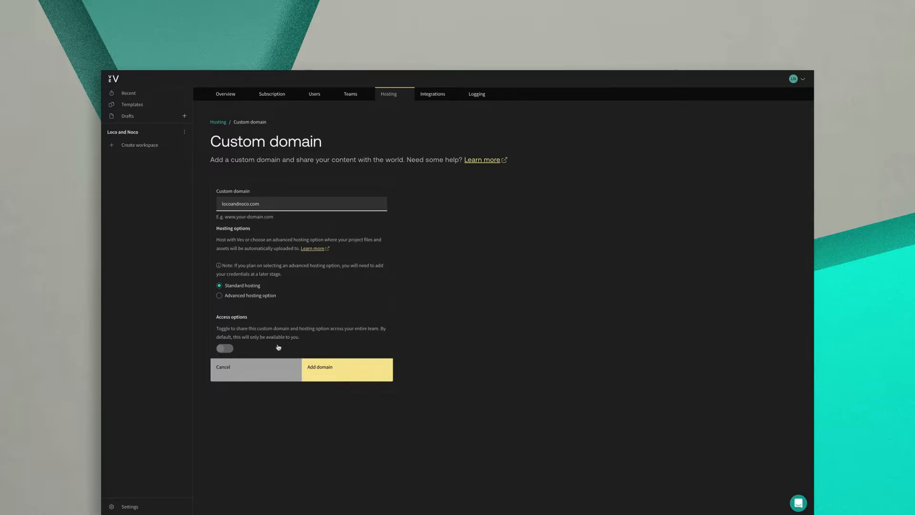
click(224, 348)
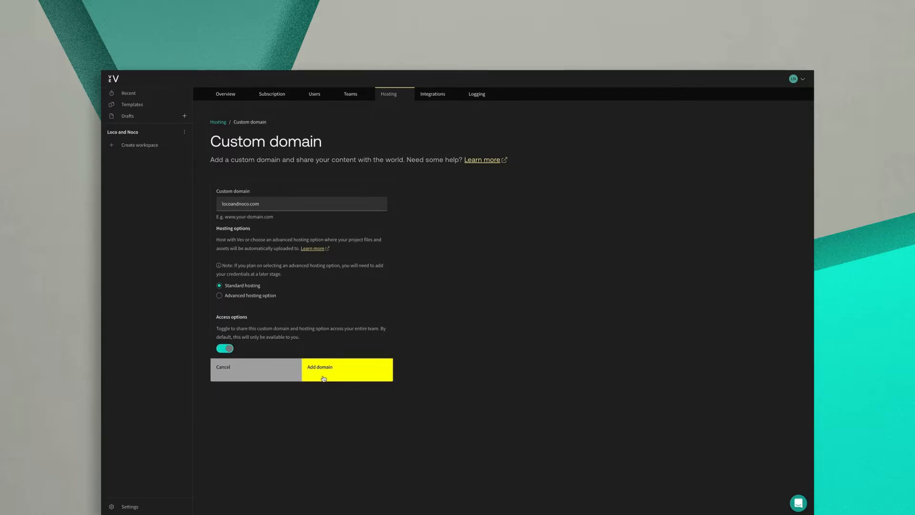
click(347, 369)
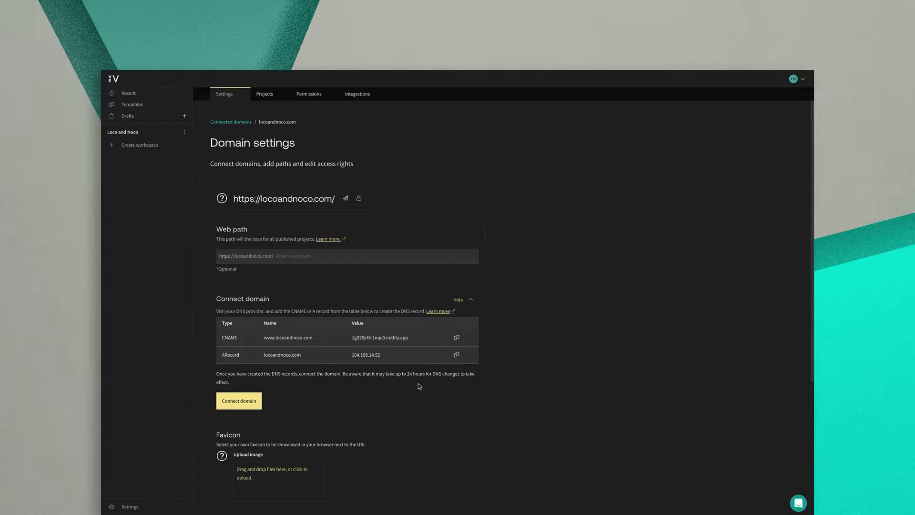
mouse_move(459, 389)
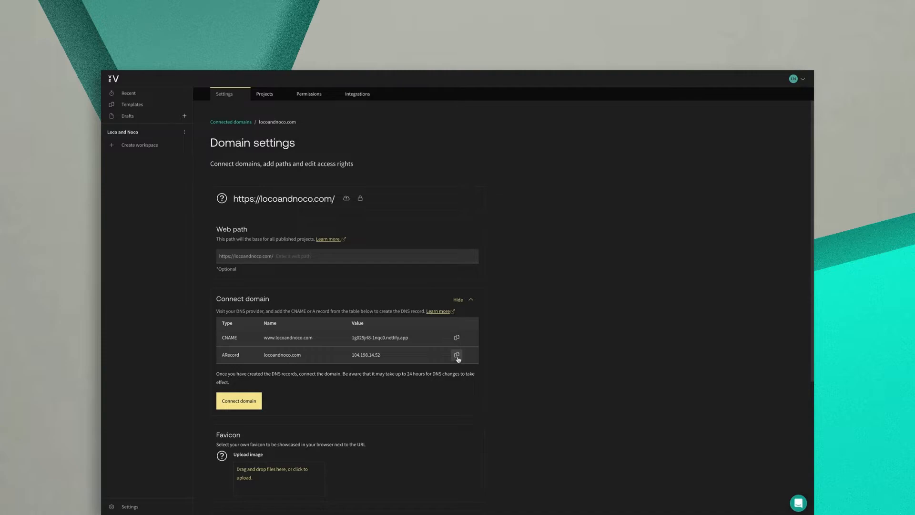
Step: Copy the A record IP address 104.198.14.52 from Connect domain
click(457, 354)
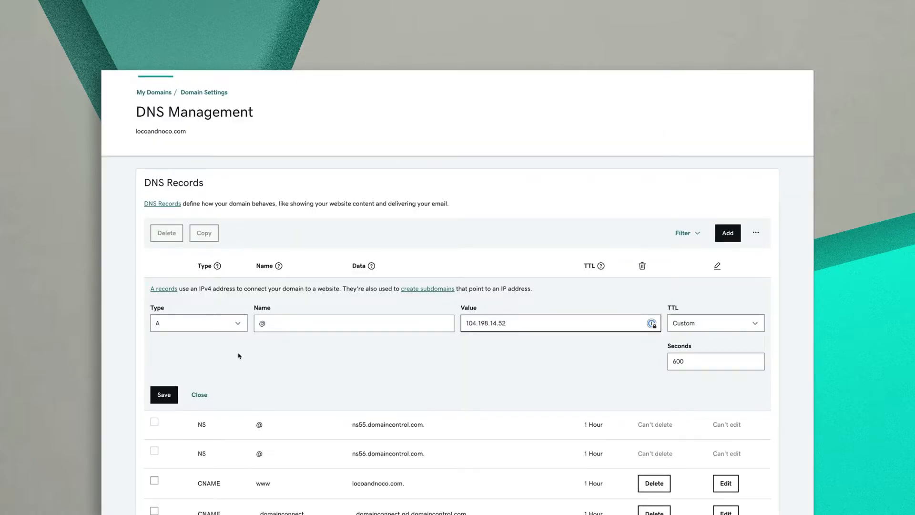
Step: Save the A record (@ to 104.198.14.52, TTL 600) and delete the old record
click(164, 395)
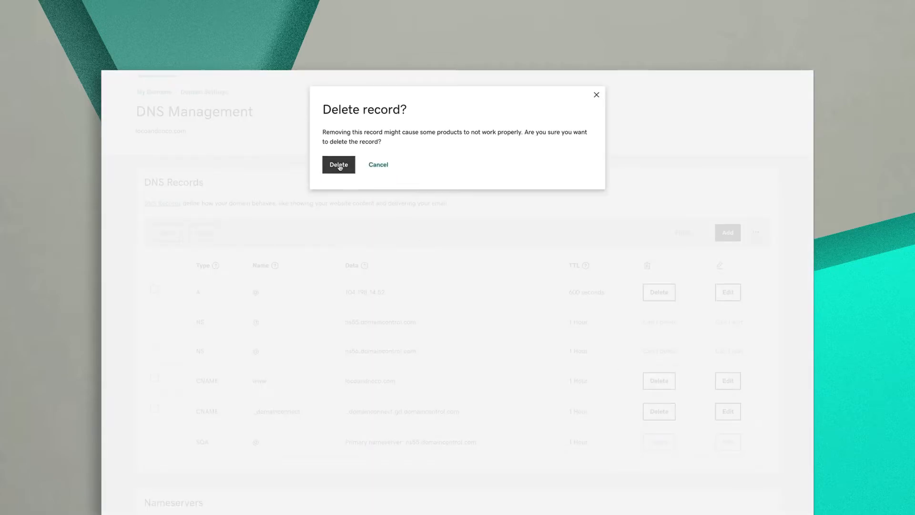
click(338, 164)
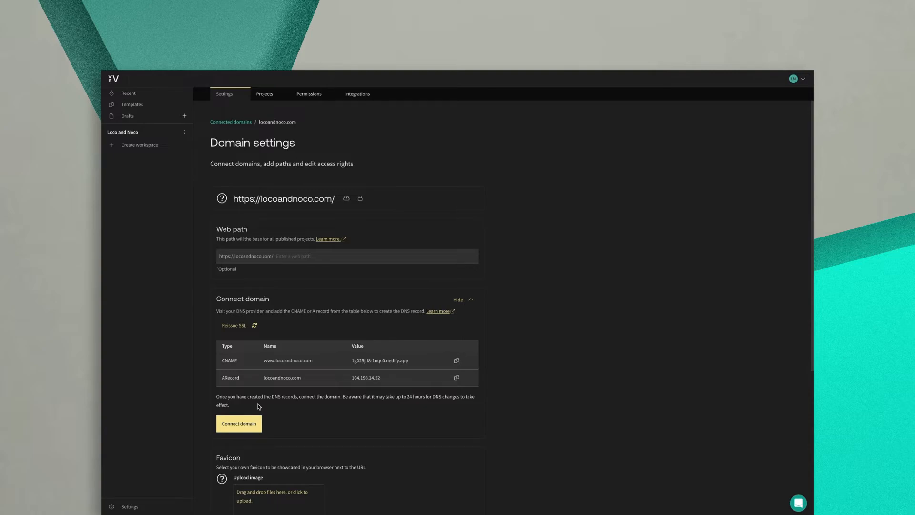
Step: Connect locoandnoco.com in Vev domain settings until it shows Connected
click(238, 423)
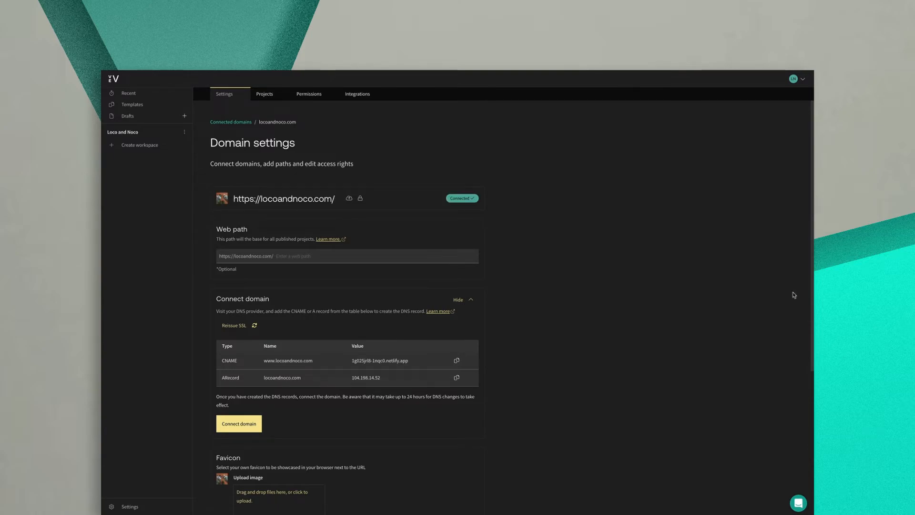